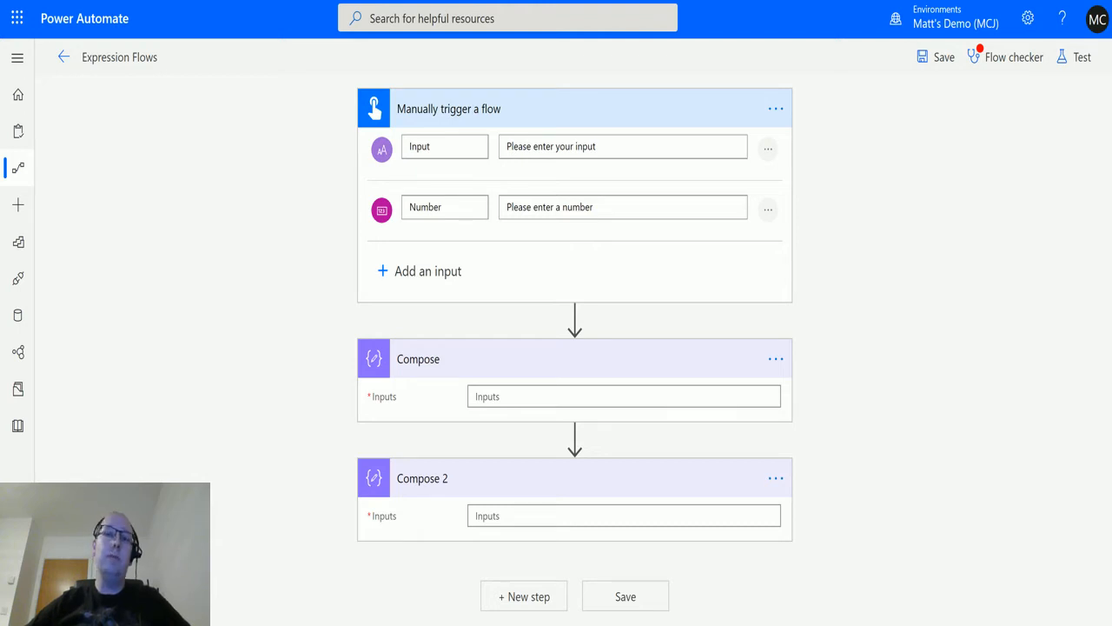
mouse_move(525, 173)
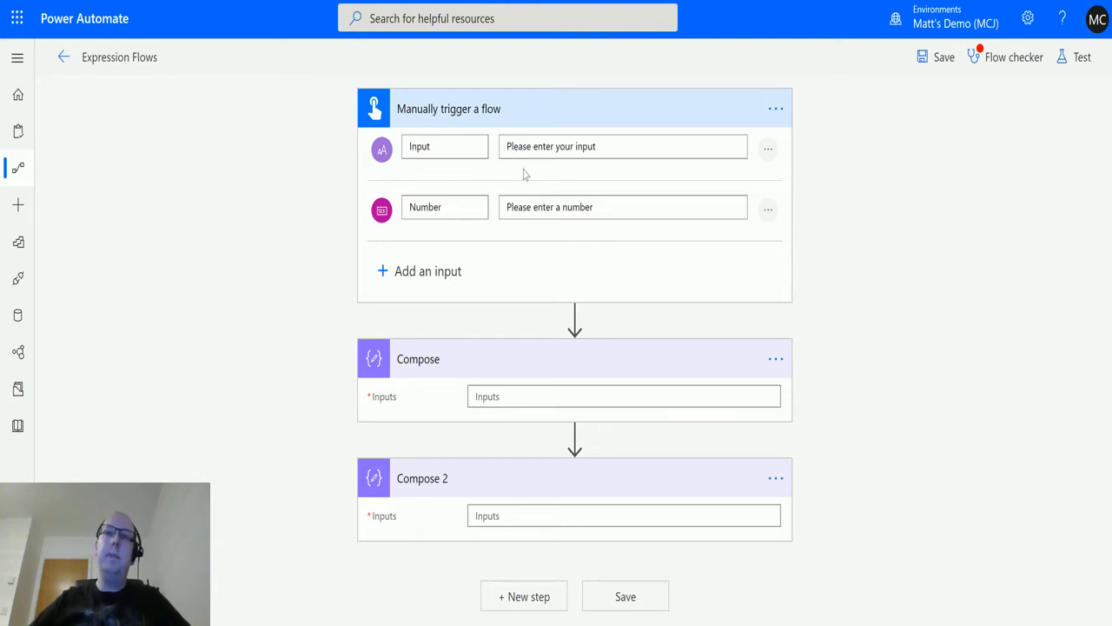
mouse_move(764, 250)
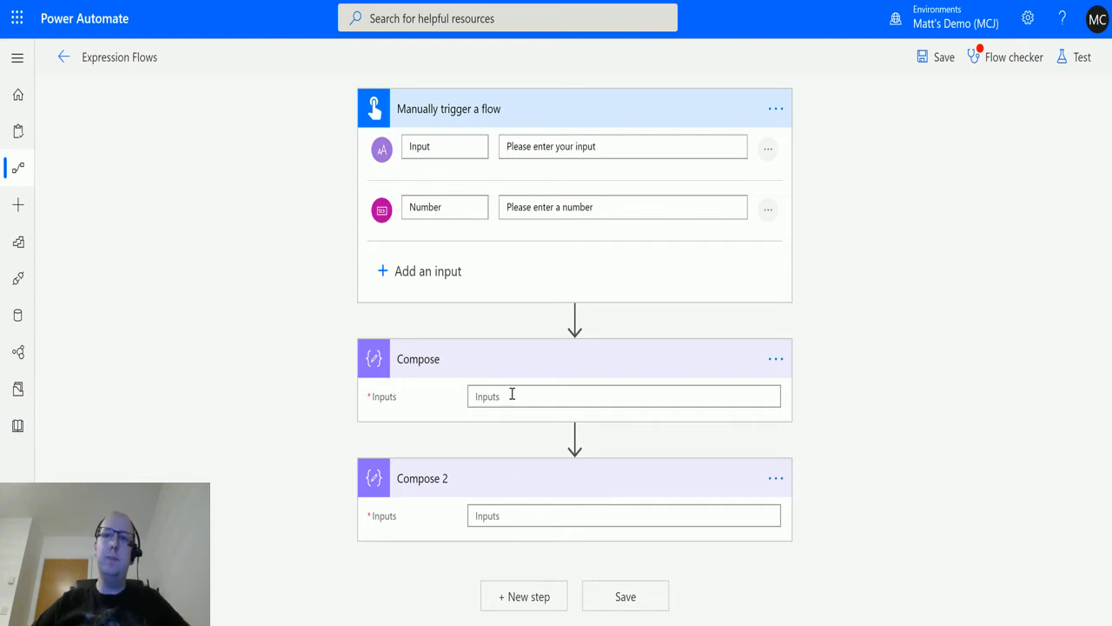
- Give Compose the expression float() wrapping the trigger's Input dynamic value and confirm it
left_click(622, 396)
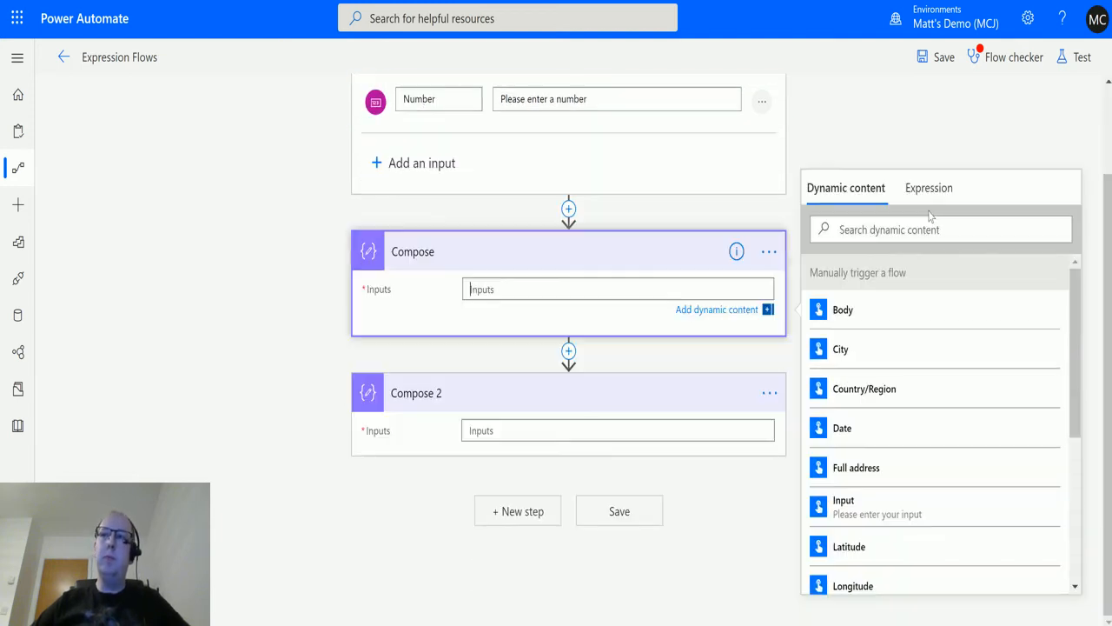
left_click(928, 188)
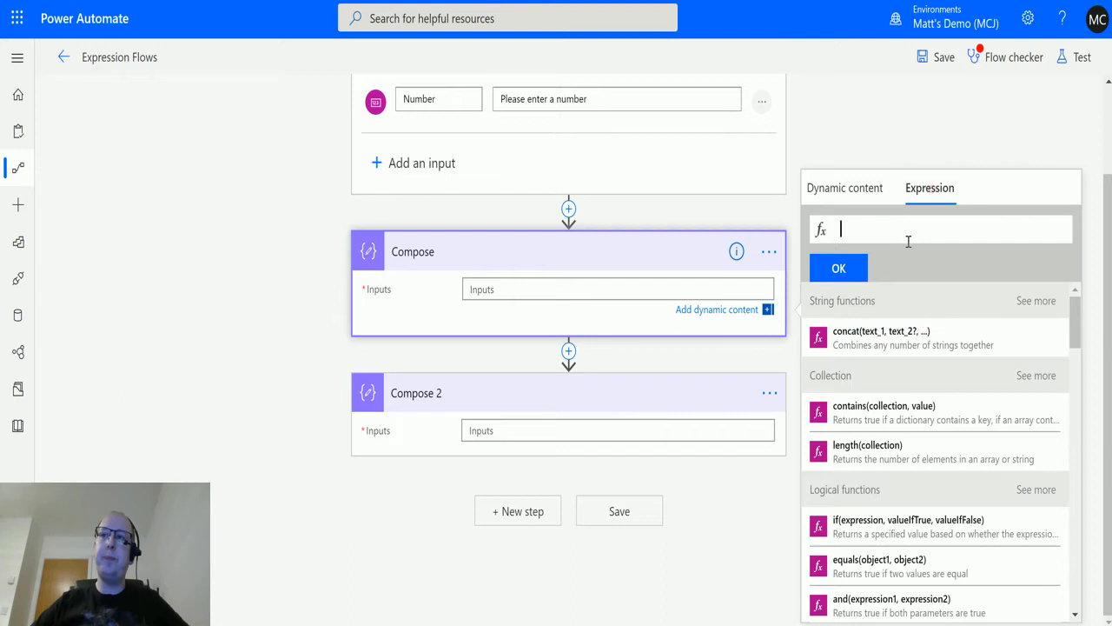
scroll("down", 3)
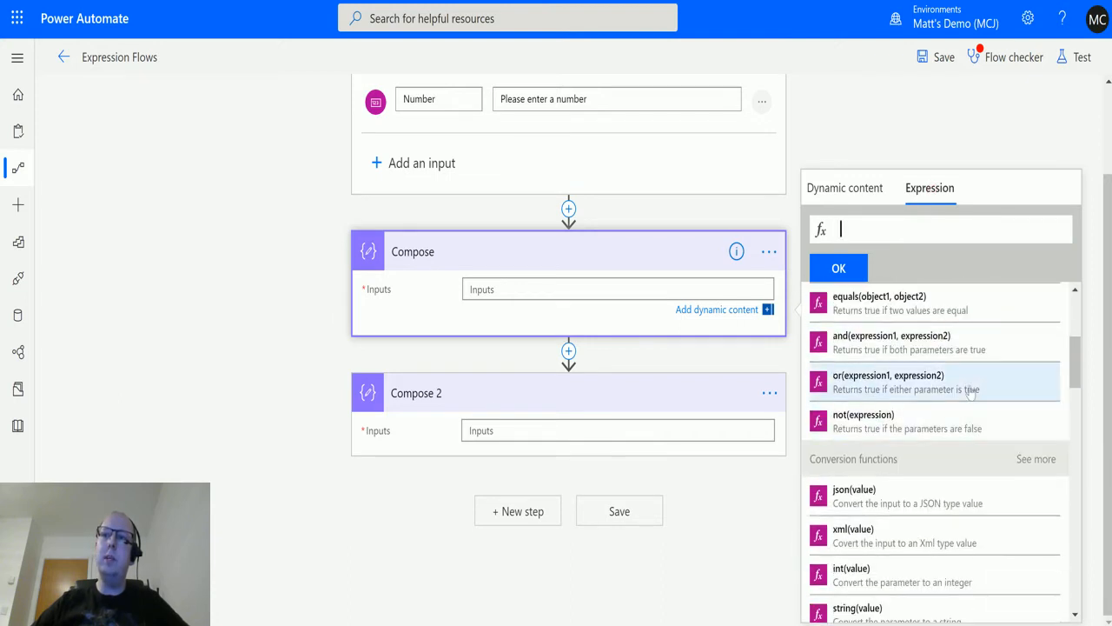
scroll("down", 3)
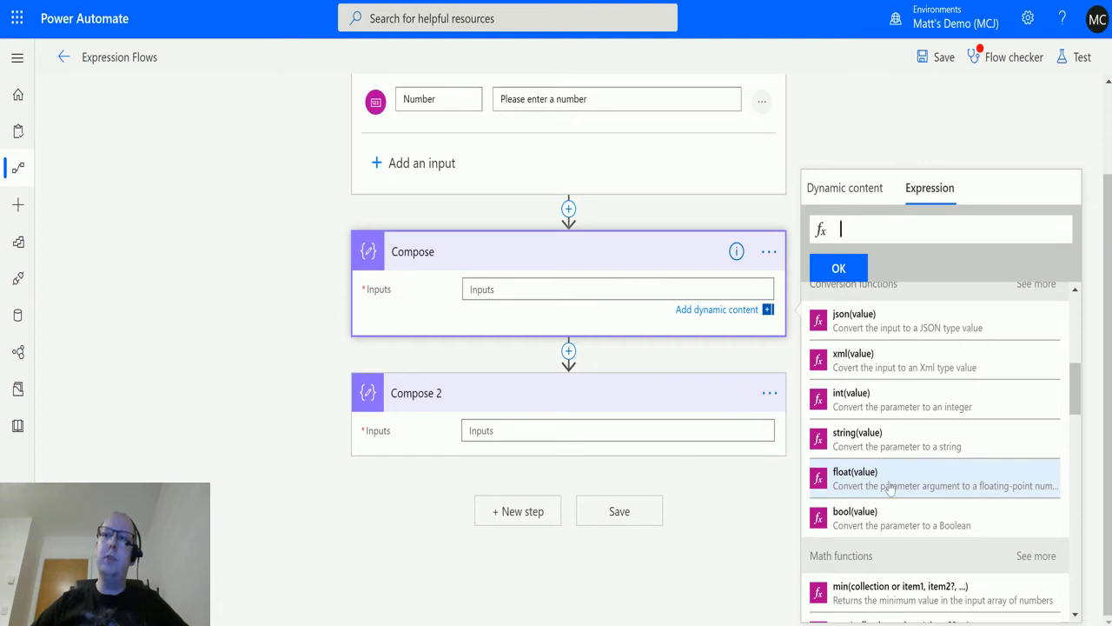
mouse_move(887, 485)
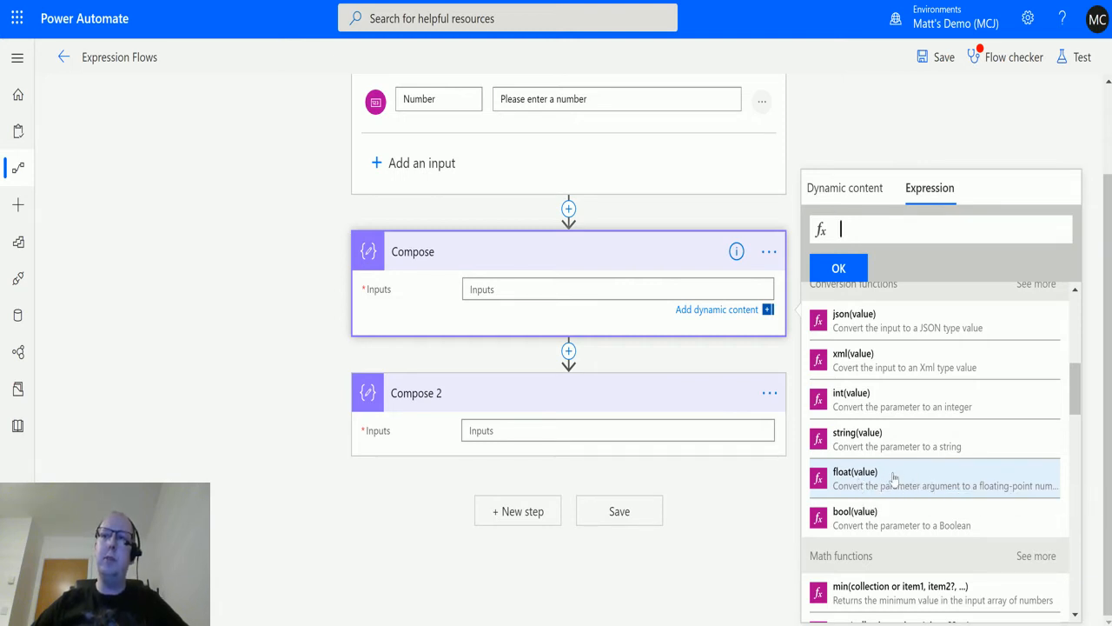
mouse_move(868, 483)
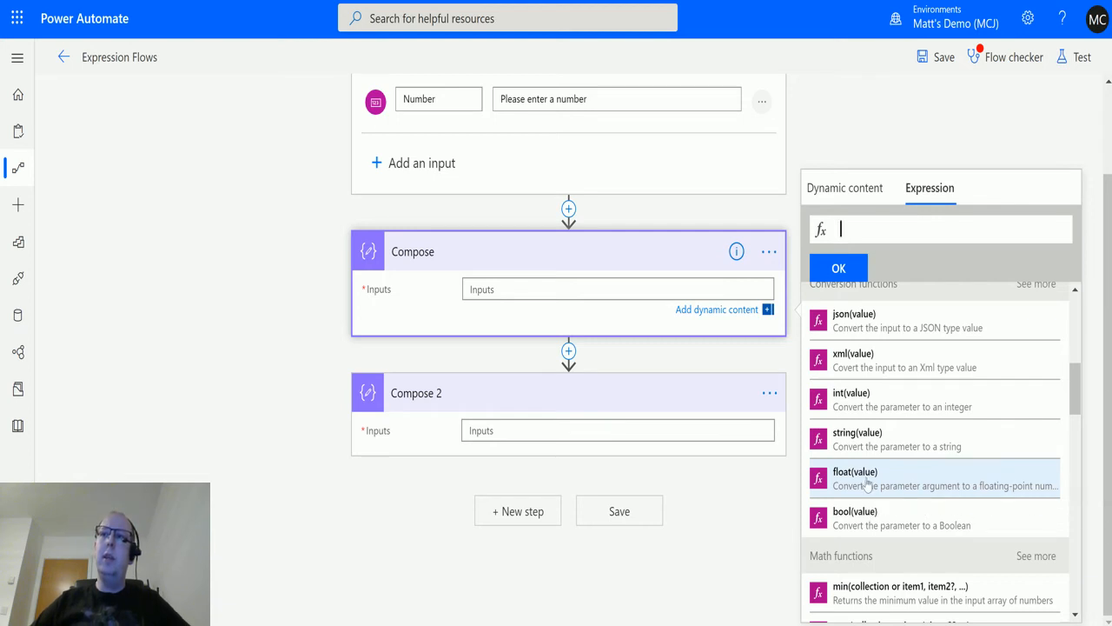
left_click(855, 478)
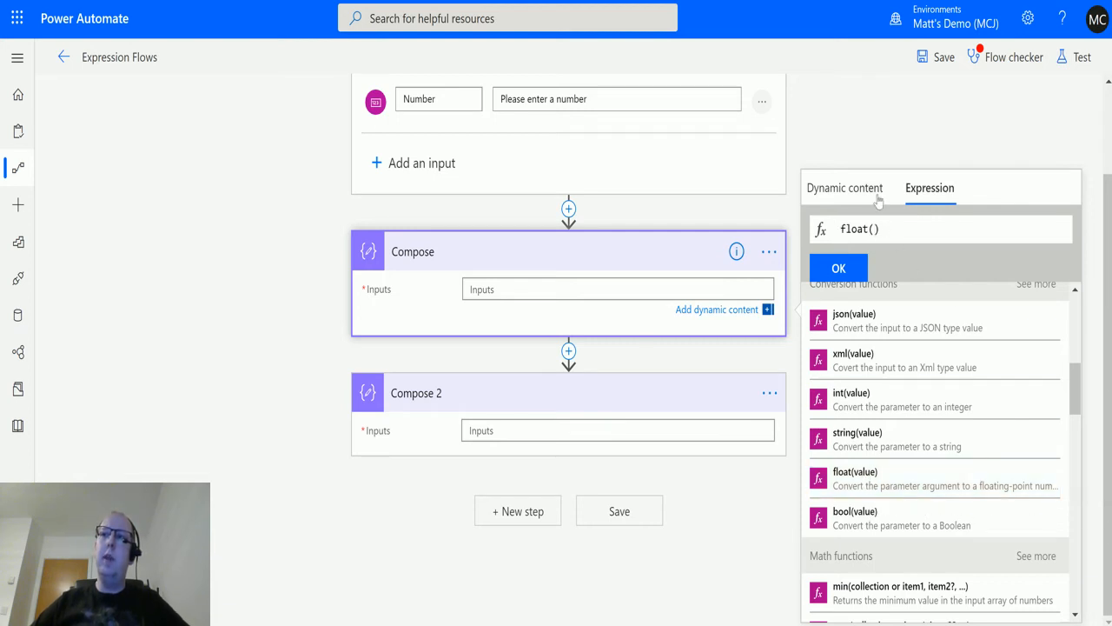
left_click(844, 187)
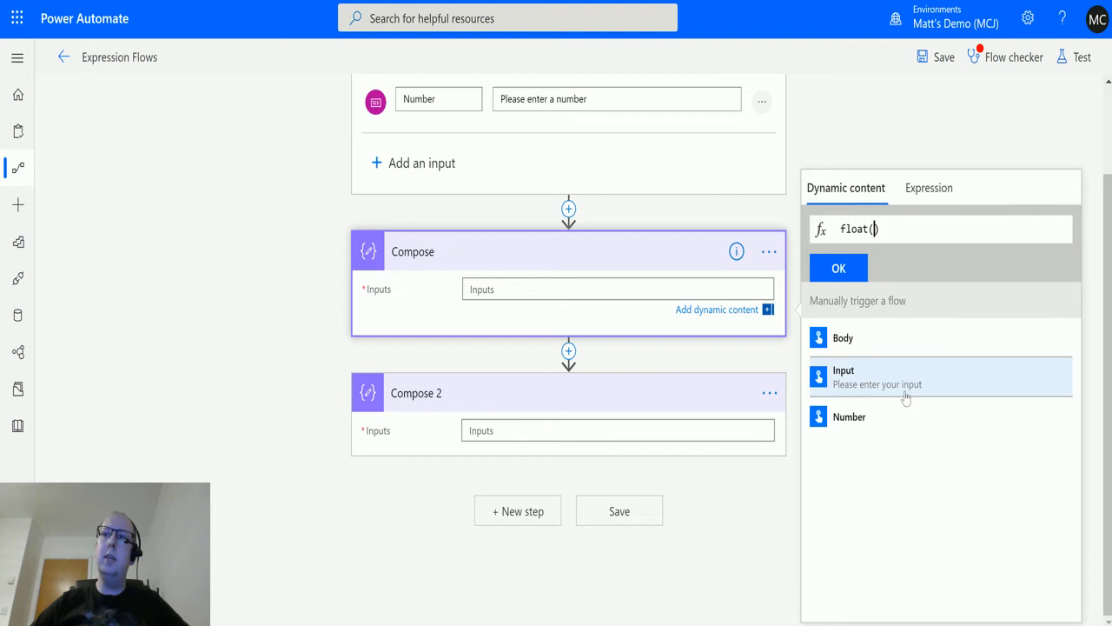
left_click(876, 375)
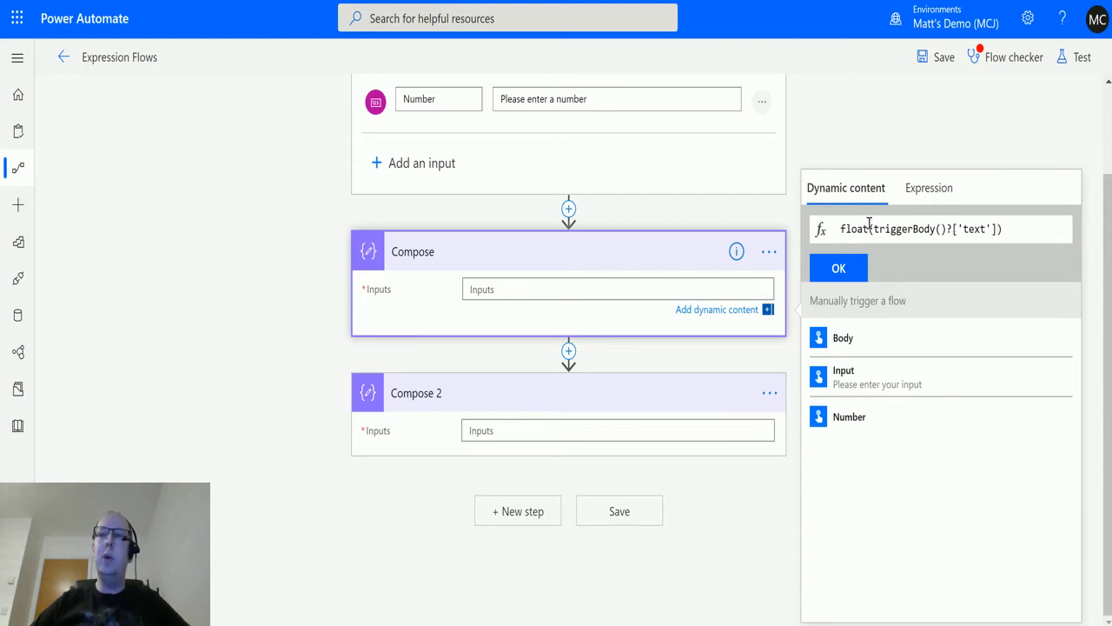
left_click(837, 268)
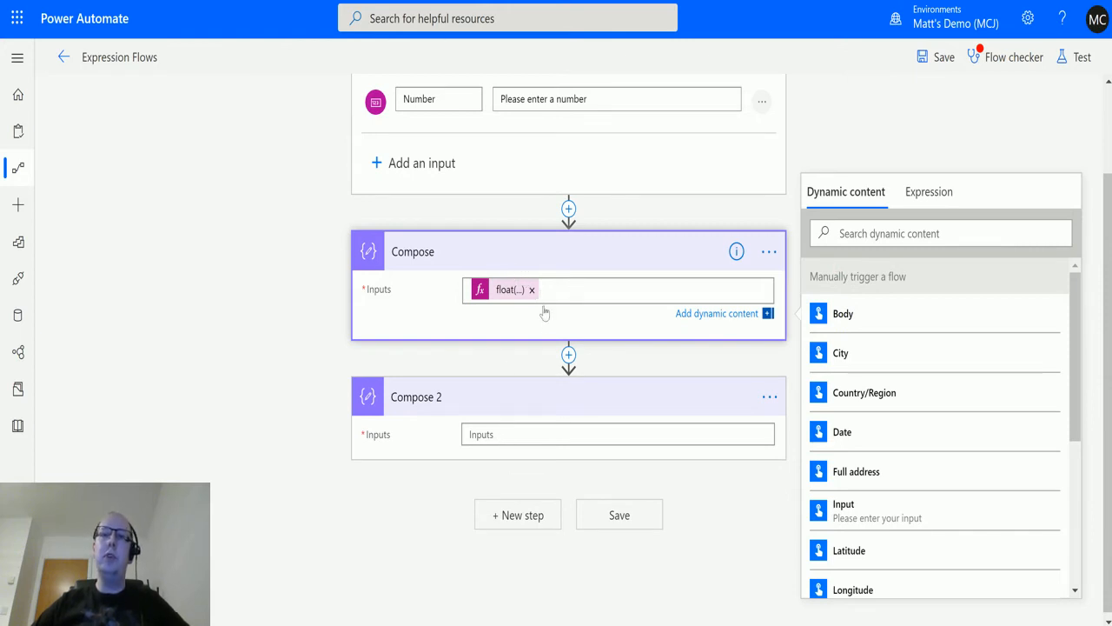
- Give Compose 2 the expression less(outputs('Compose'), 5) comparing the Compose output to 5
left_click(619, 435)
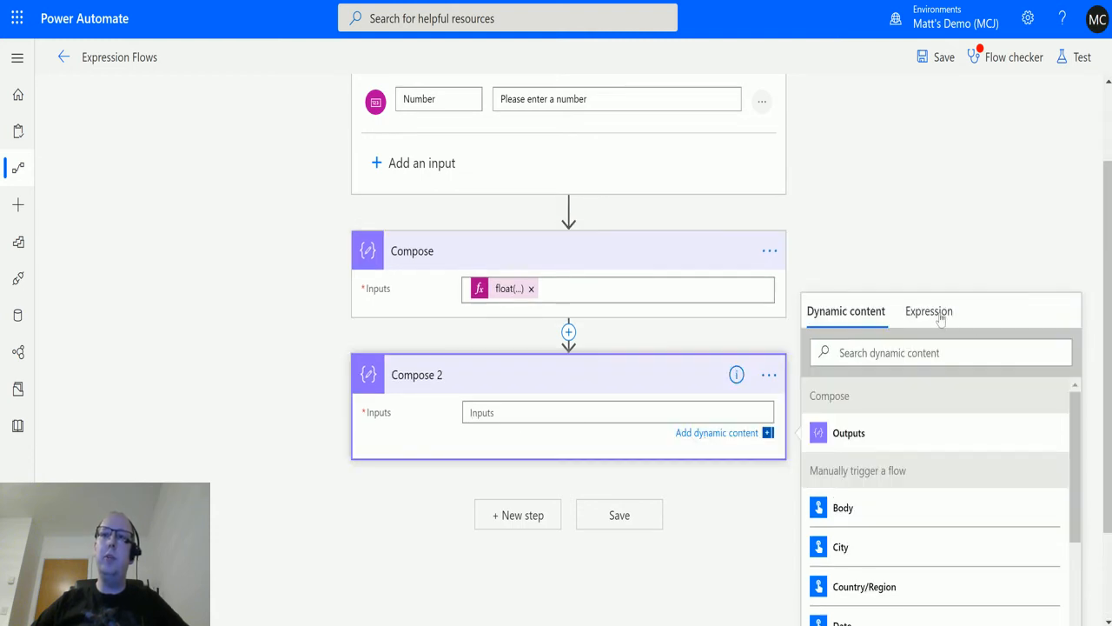
left_click(928, 311)
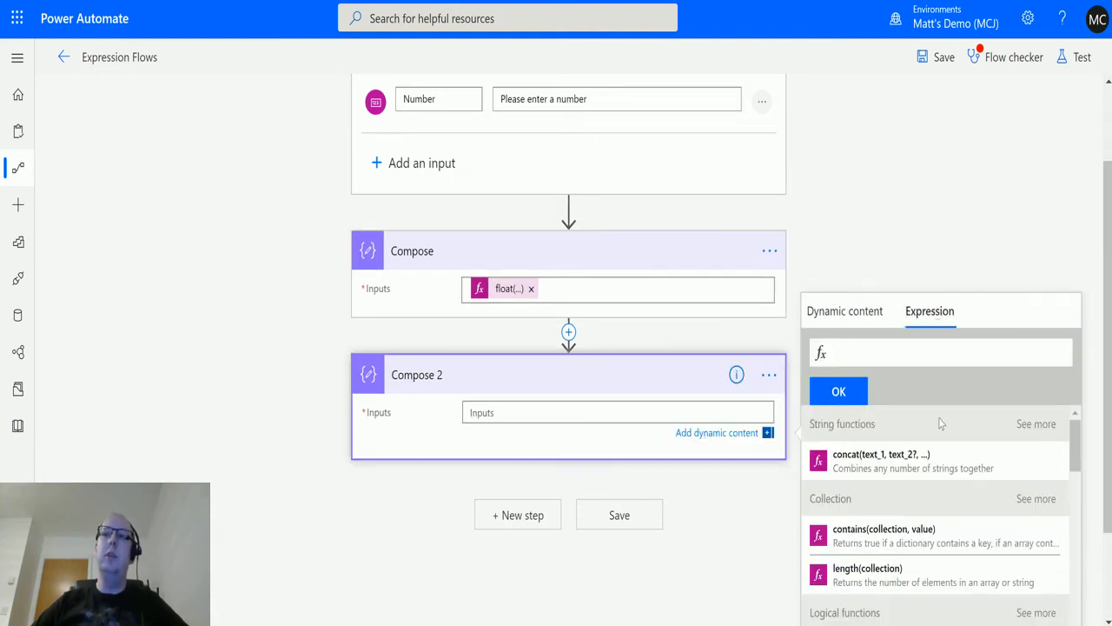
mouse_move(956, 412)
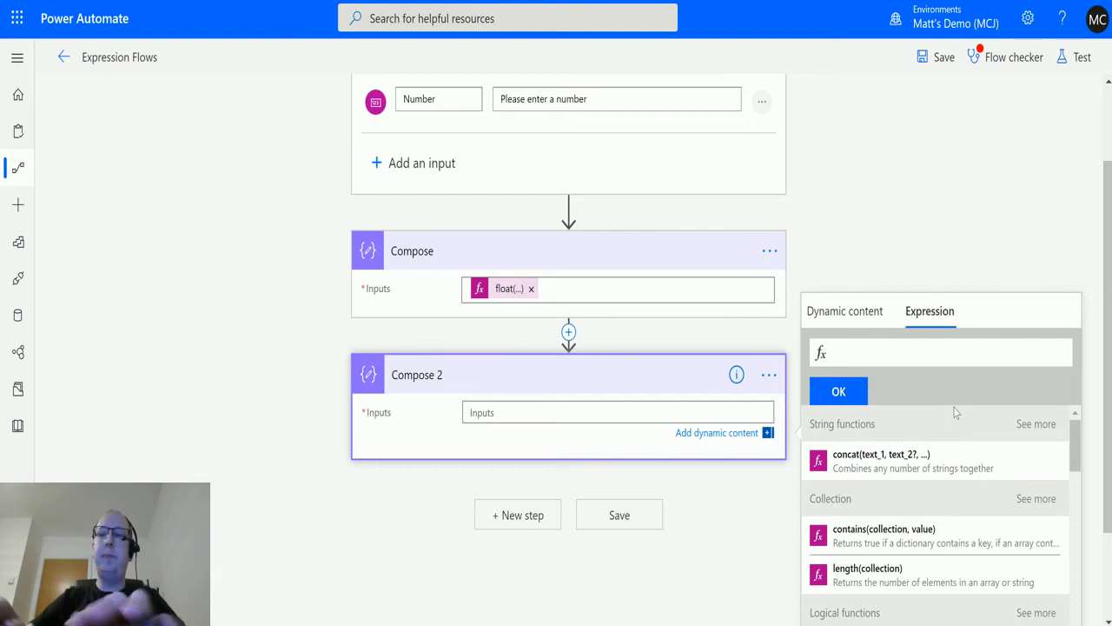
type("less")
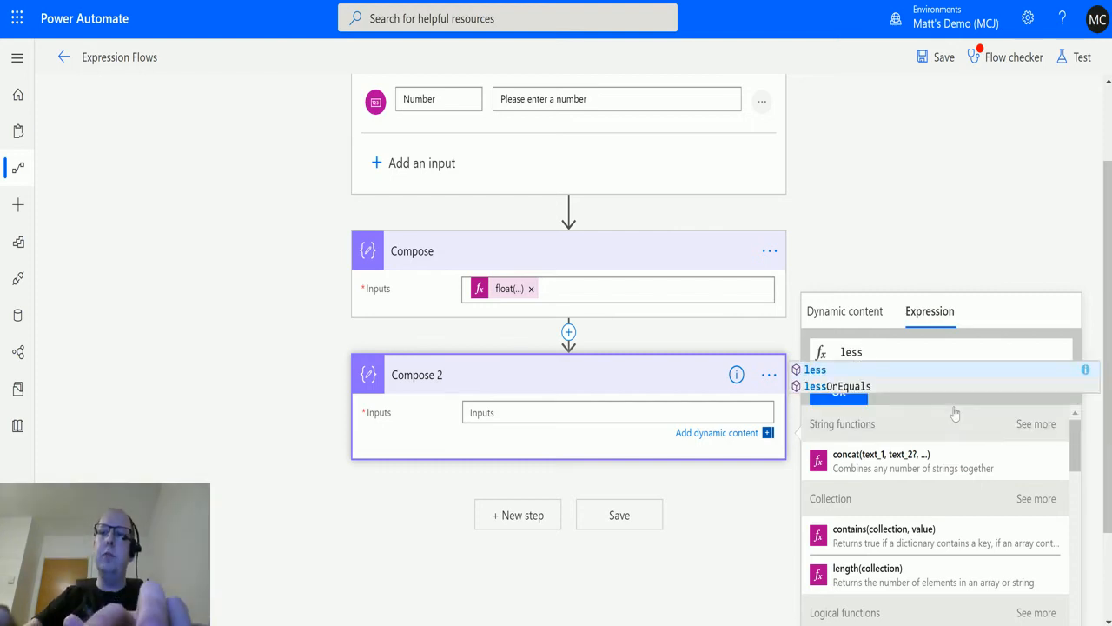
left_click(815, 368)
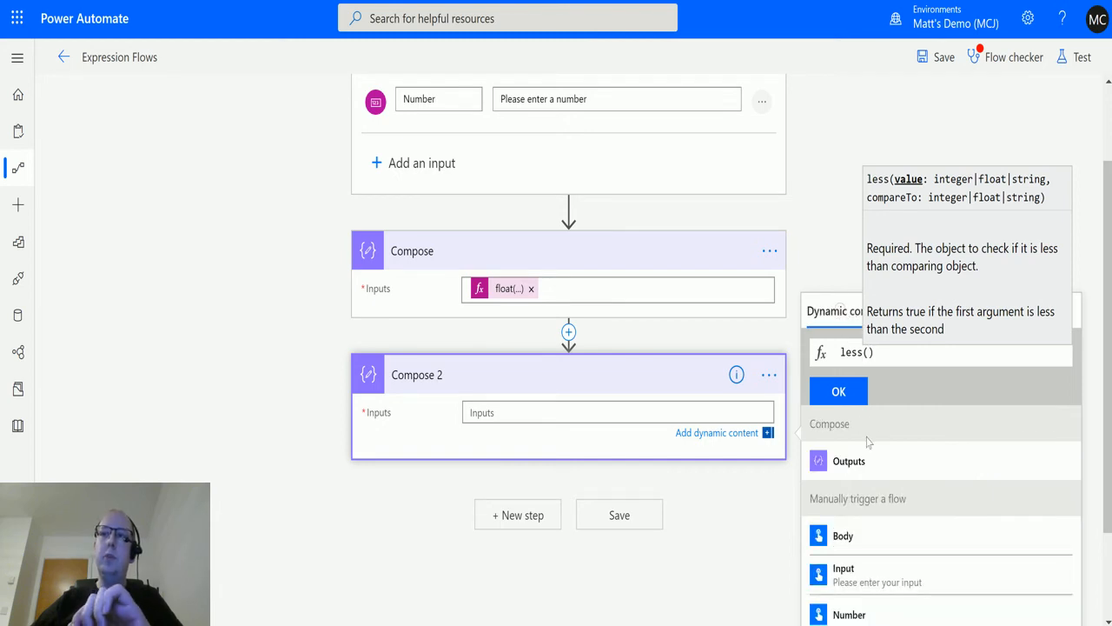
left_click(848, 461)
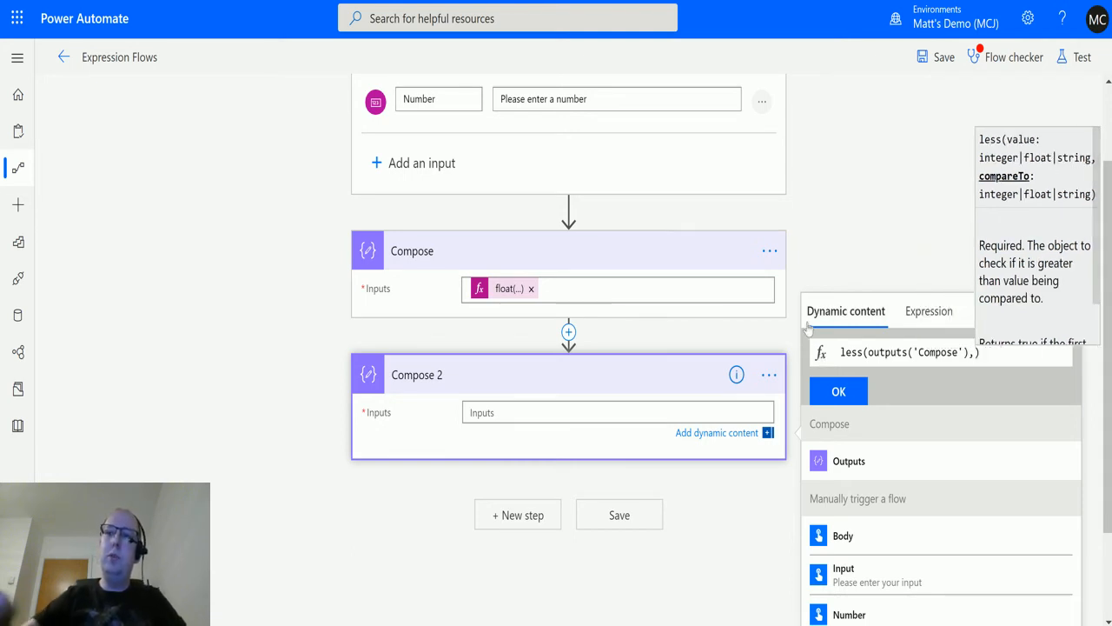
type("5")
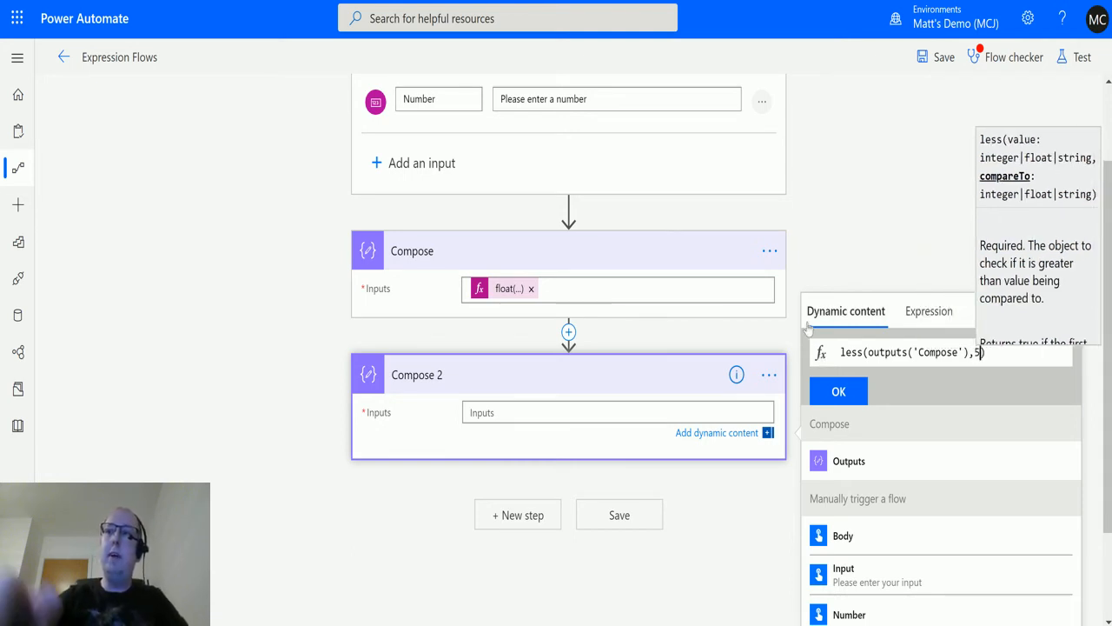
mouse_move(519, 337)
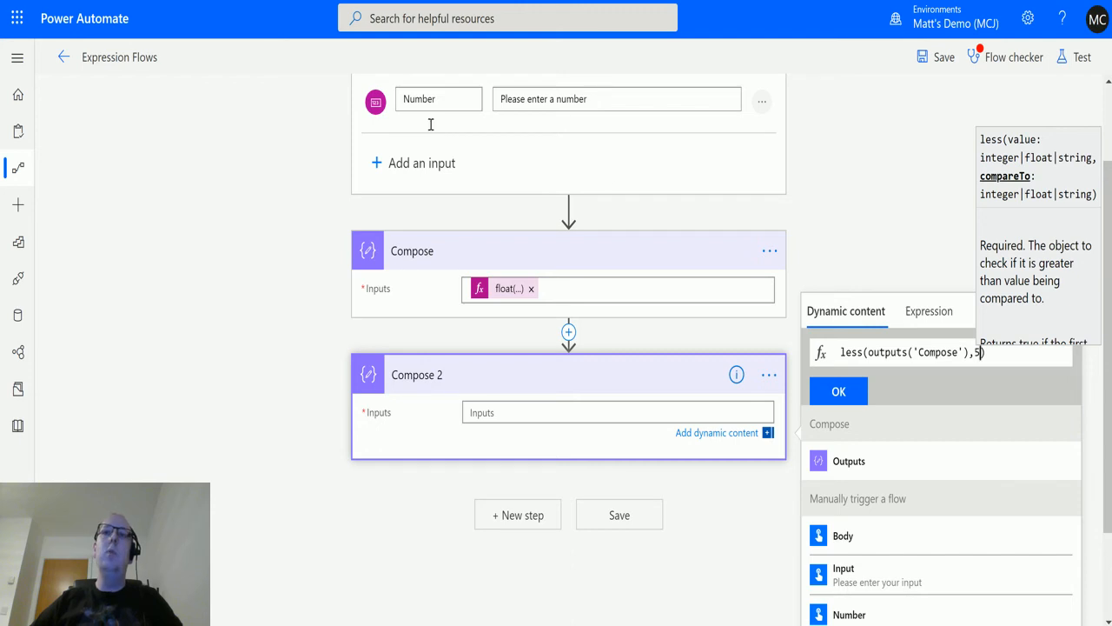
mouse_move(476, 331)
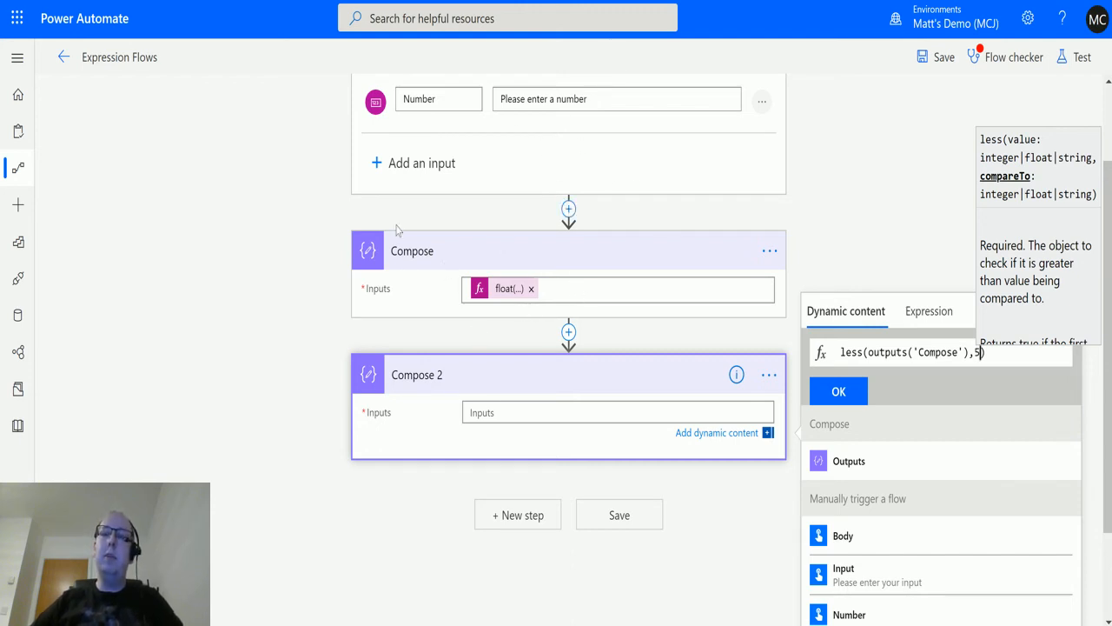
mouse_move(435, 274)
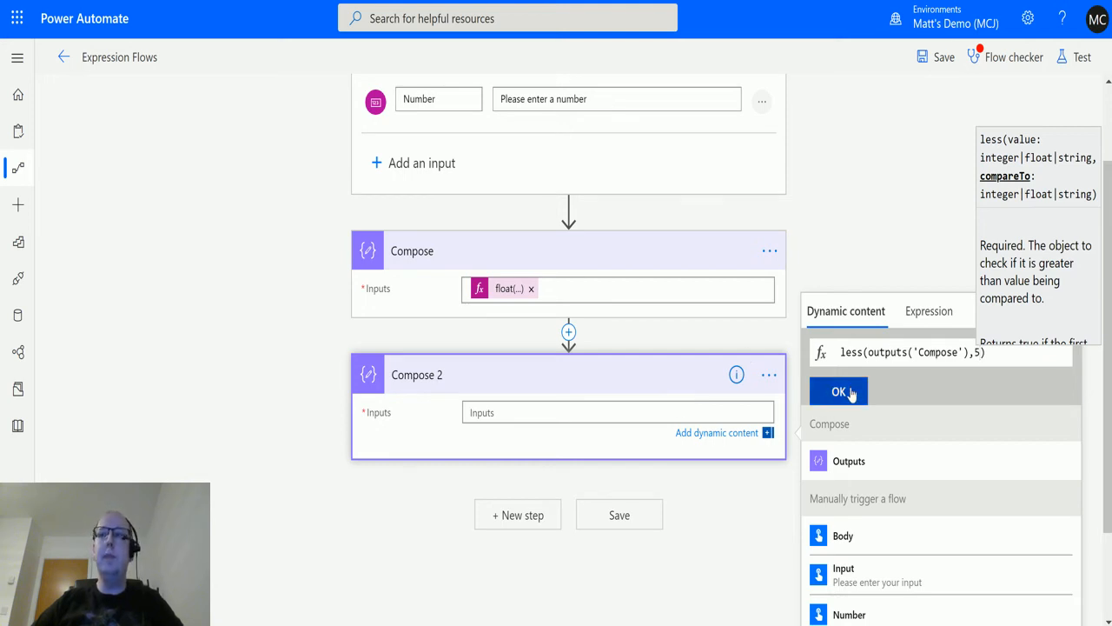
- Save the flow and begin a manually triggered test
left_click(837, 393)
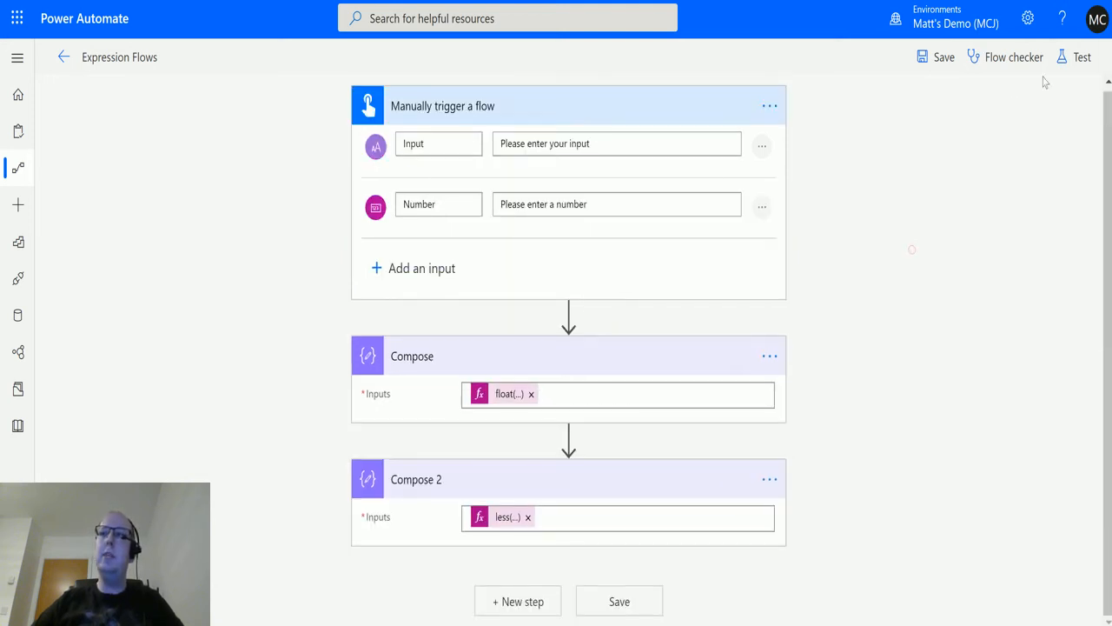
left_click(1080, 55)
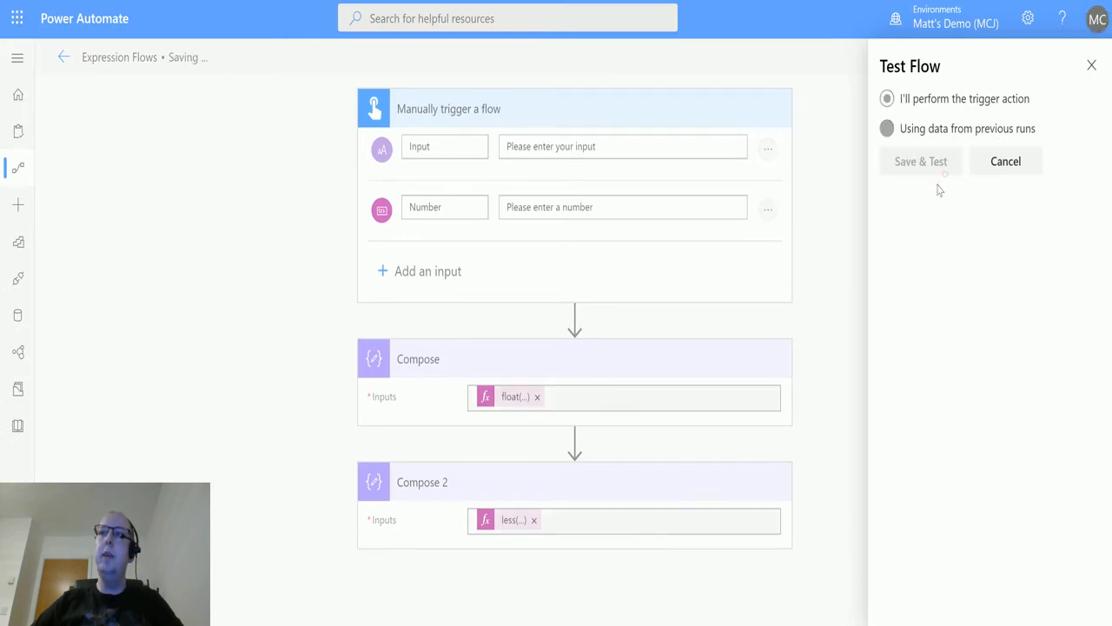
left_click(921, 160)
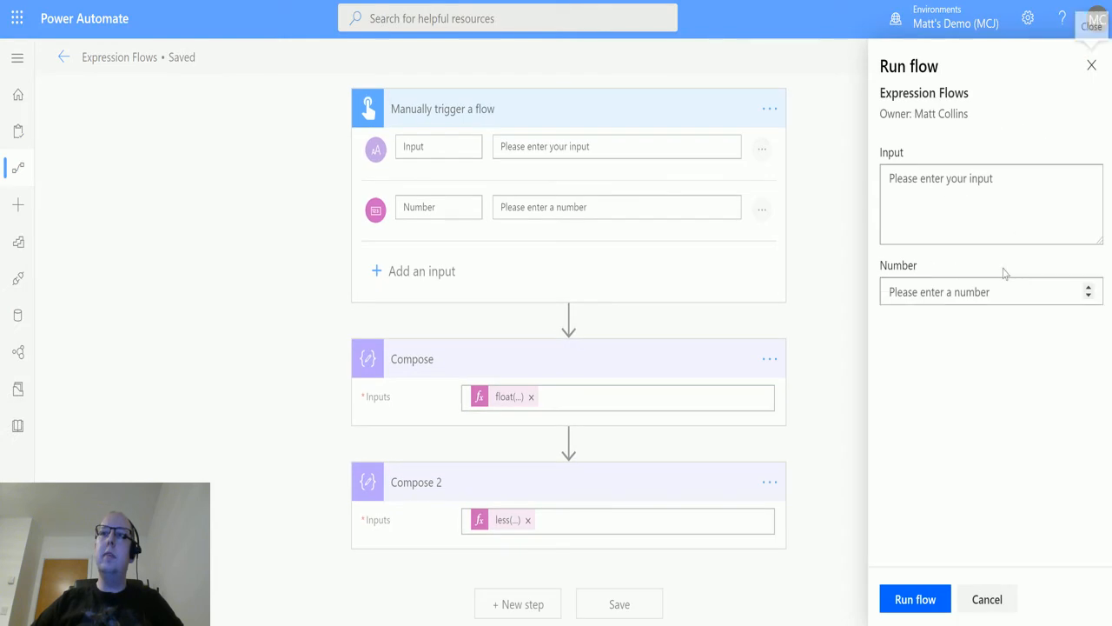
- Enter 6.55424 as the Input text and run the flow
left_click(991, 205)
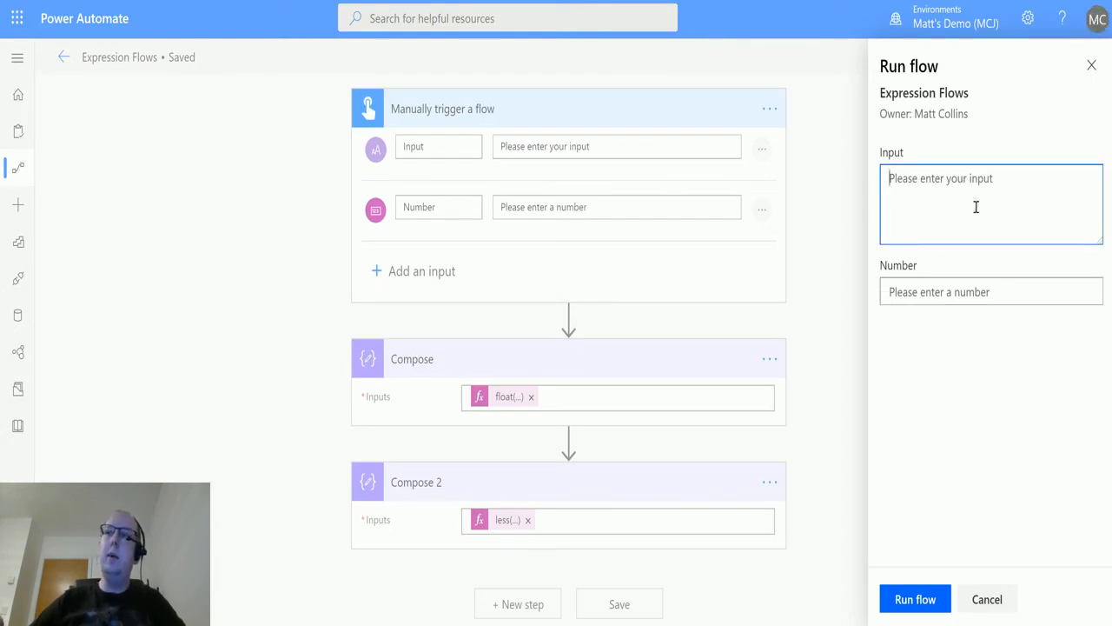
type("6")
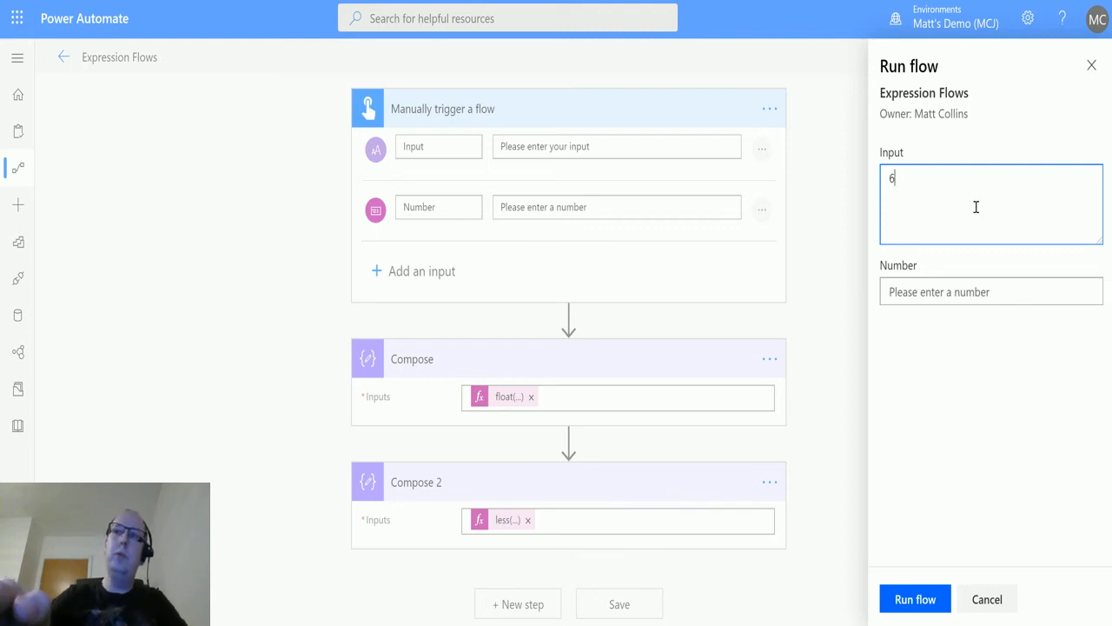
type(".55424")
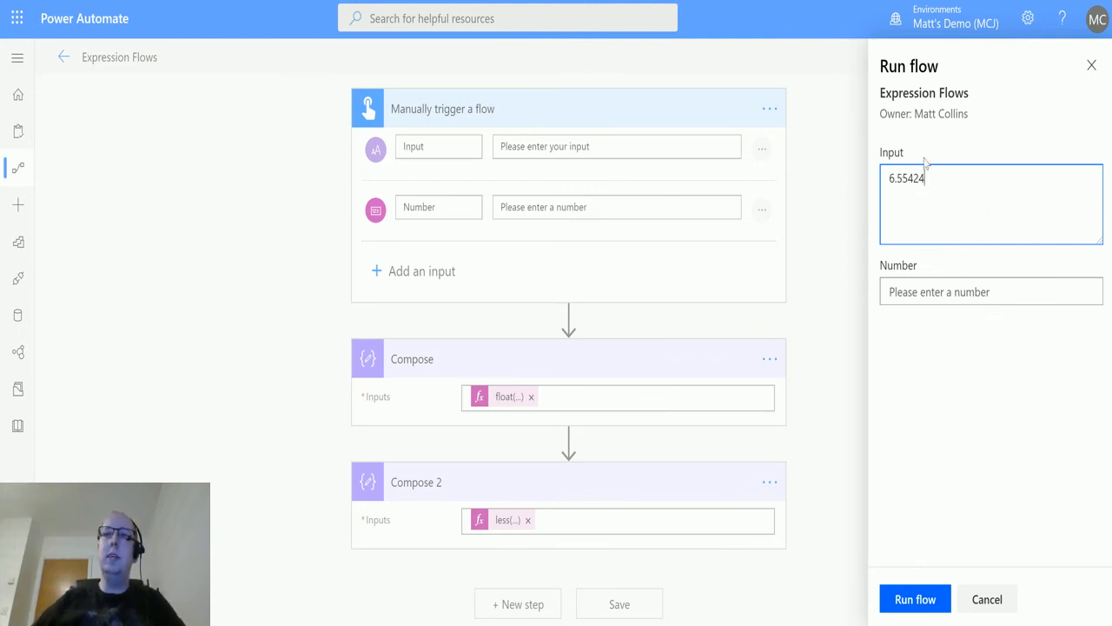
left_click(914, 598)
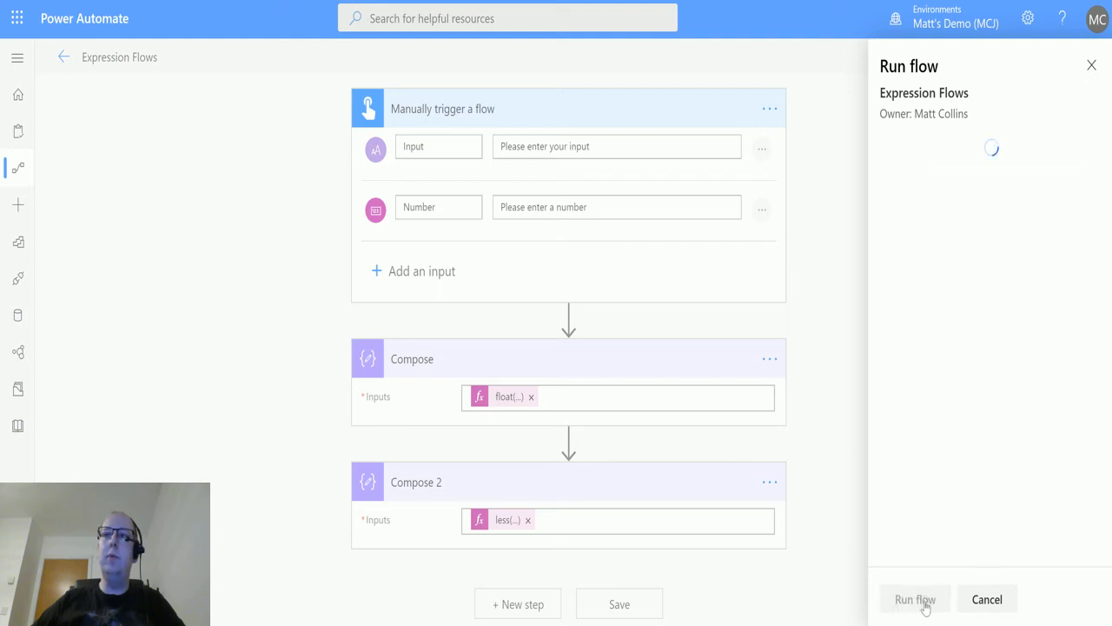
- View the run details: Compose outputs 6.55424 and Compose 2 outputs false
left_click(914, 597)
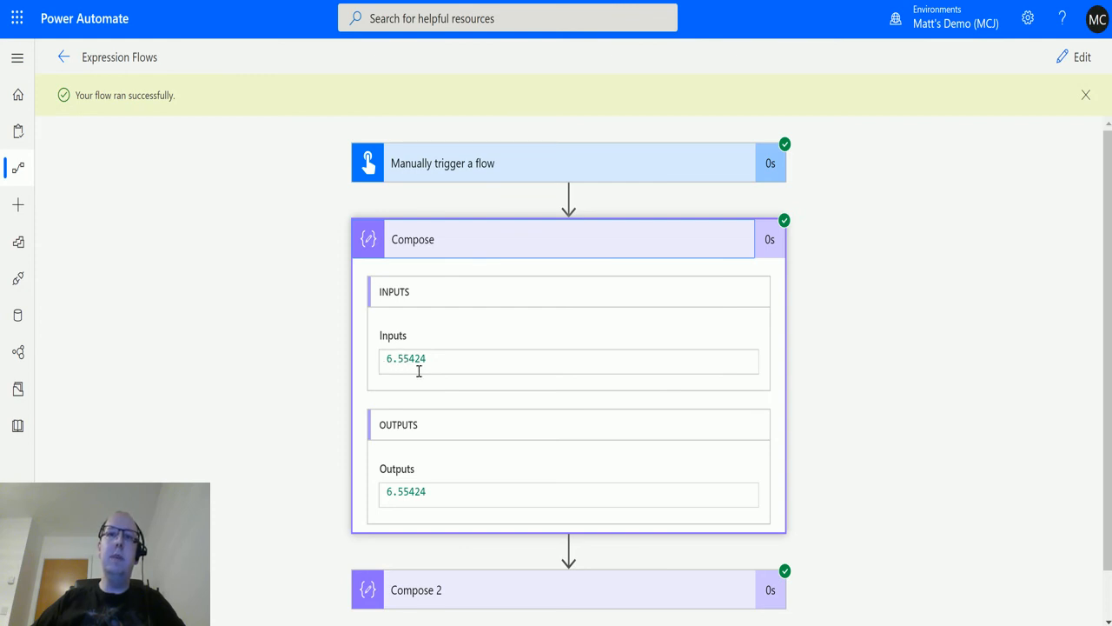
scroll("down", 3)
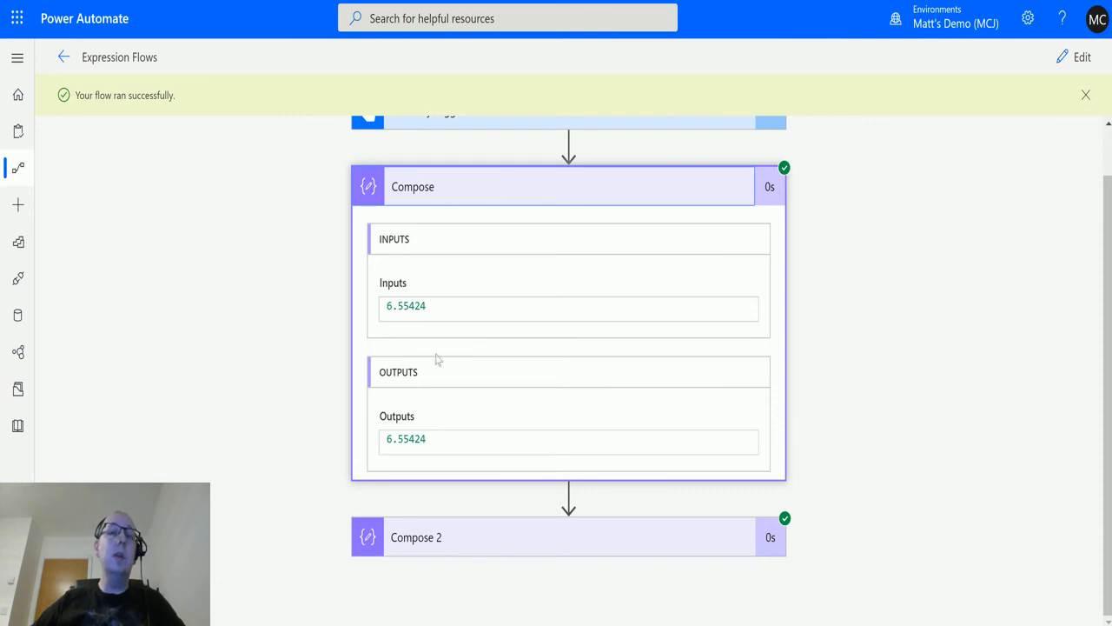
mouse_move(460, 367)
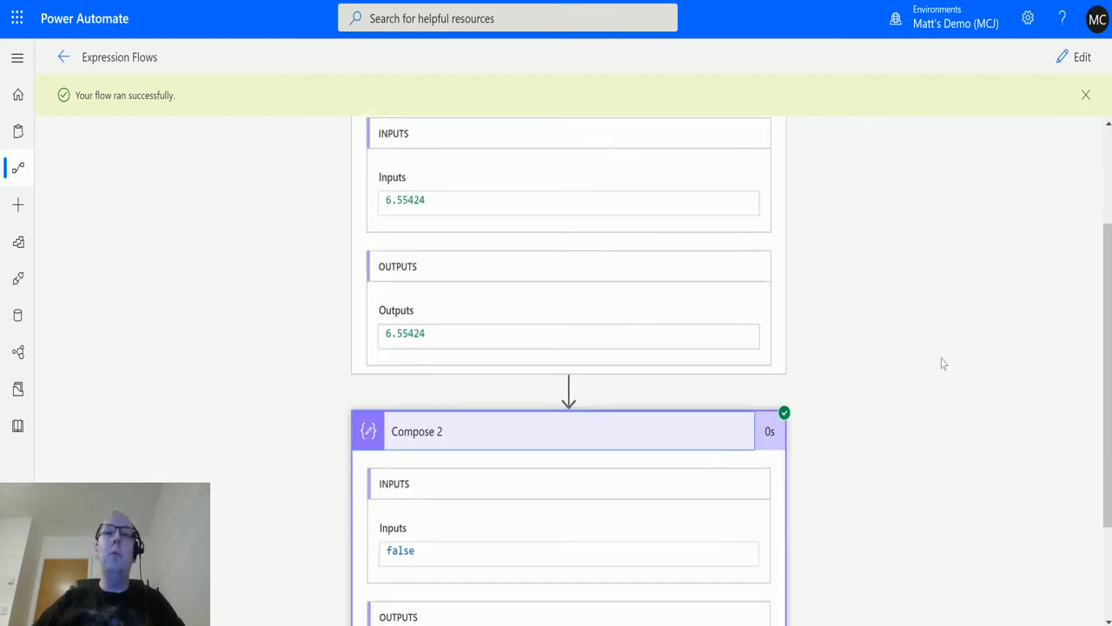
scroll("down", 3)
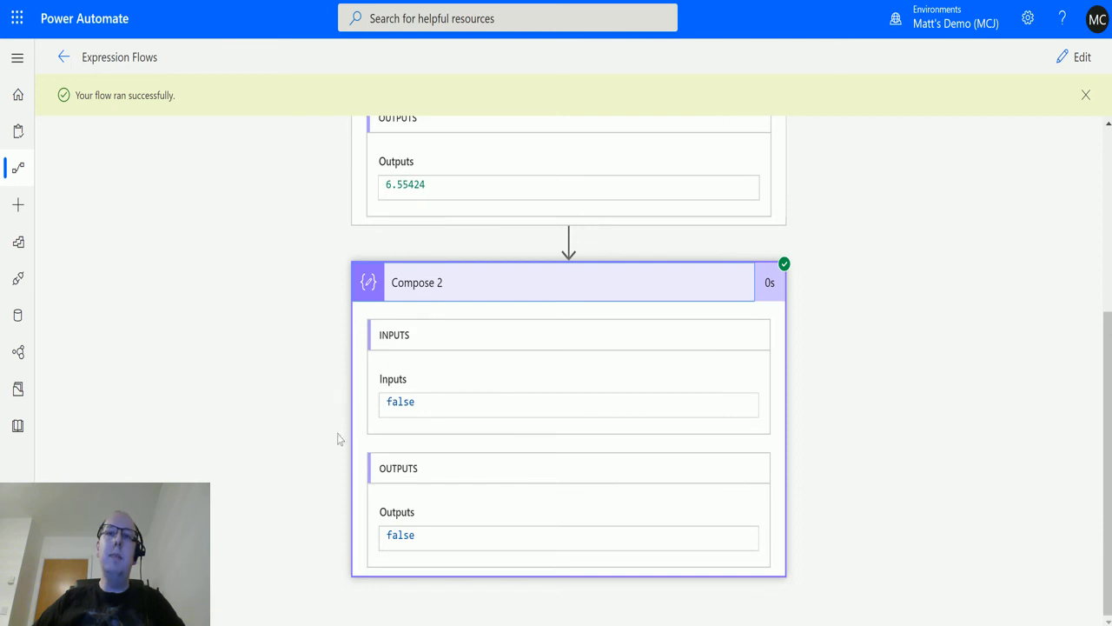
mouse_move(478, 433)
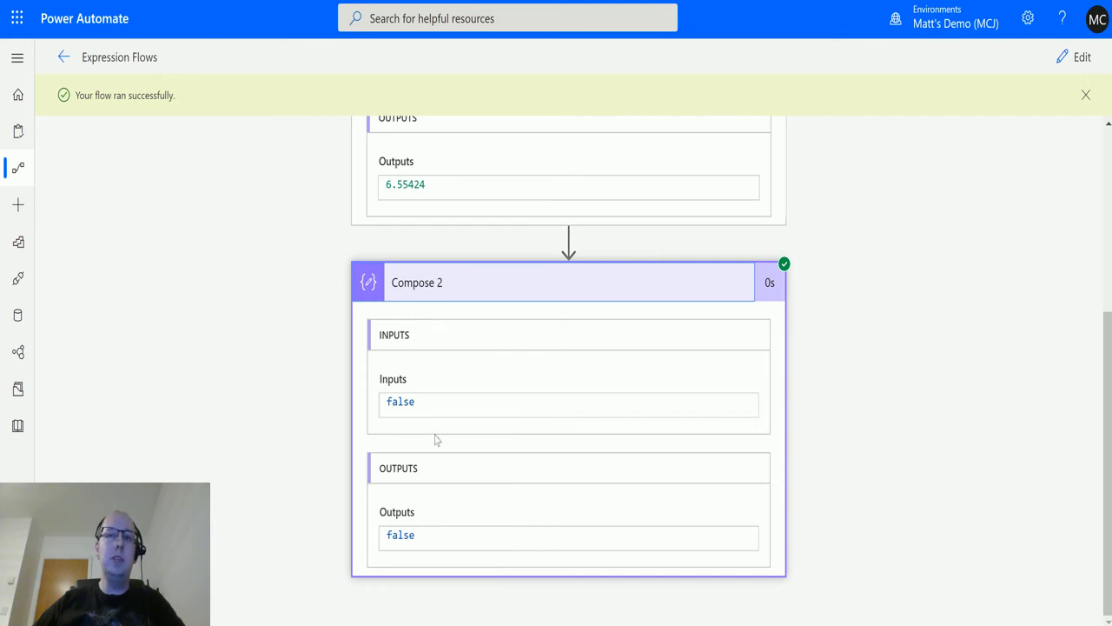
mouse_move(382, 427)
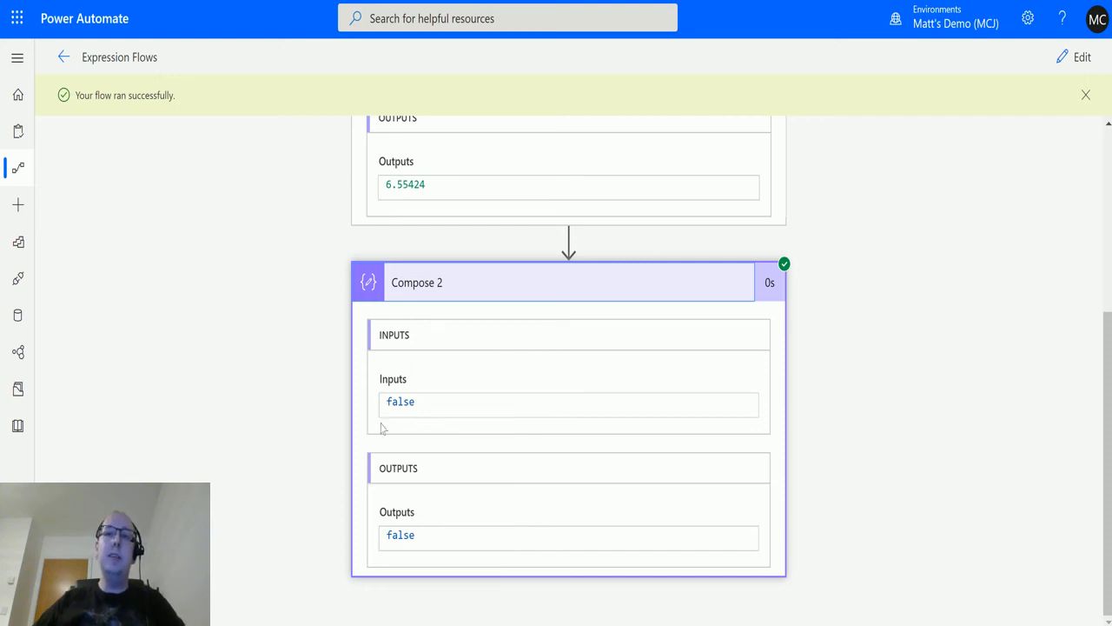
mouse_move(379, 233)
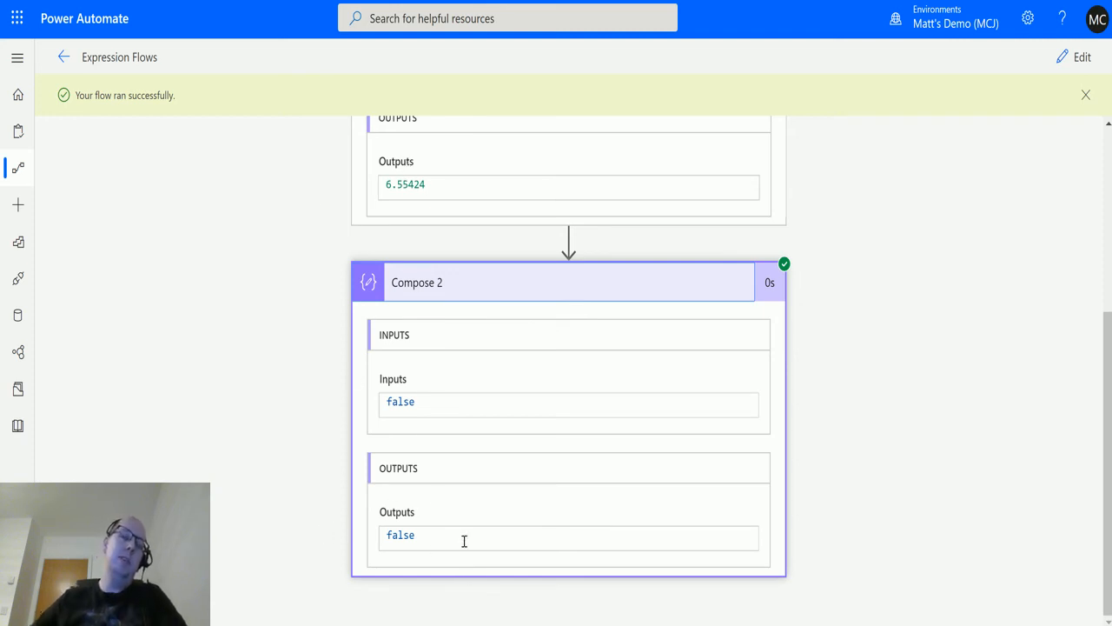
mouse_move(468, 396)
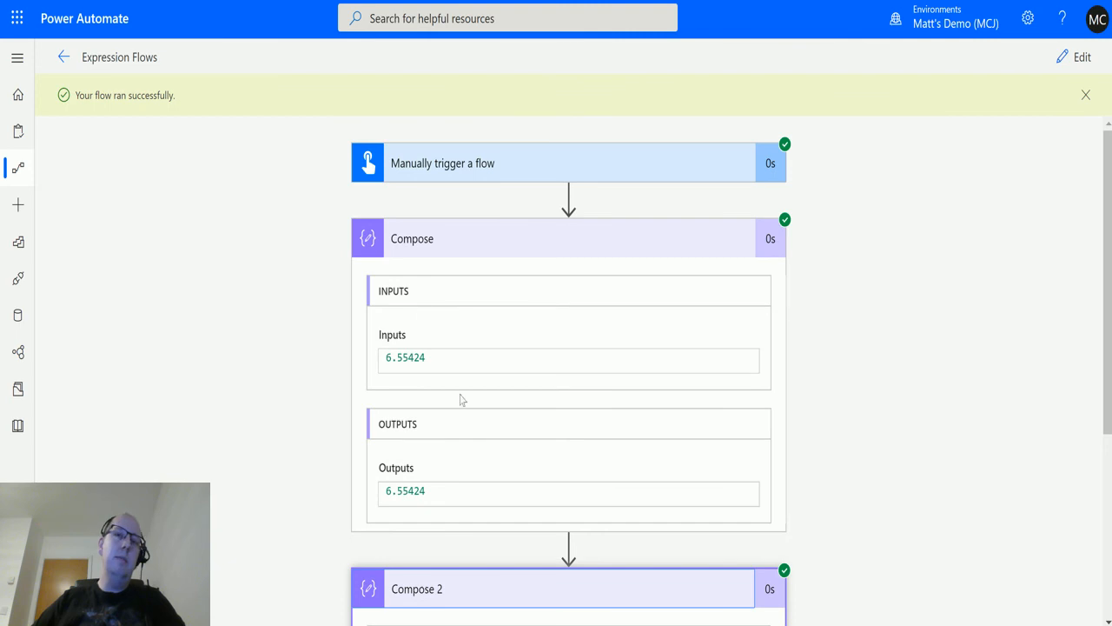
scroll("down", 3)
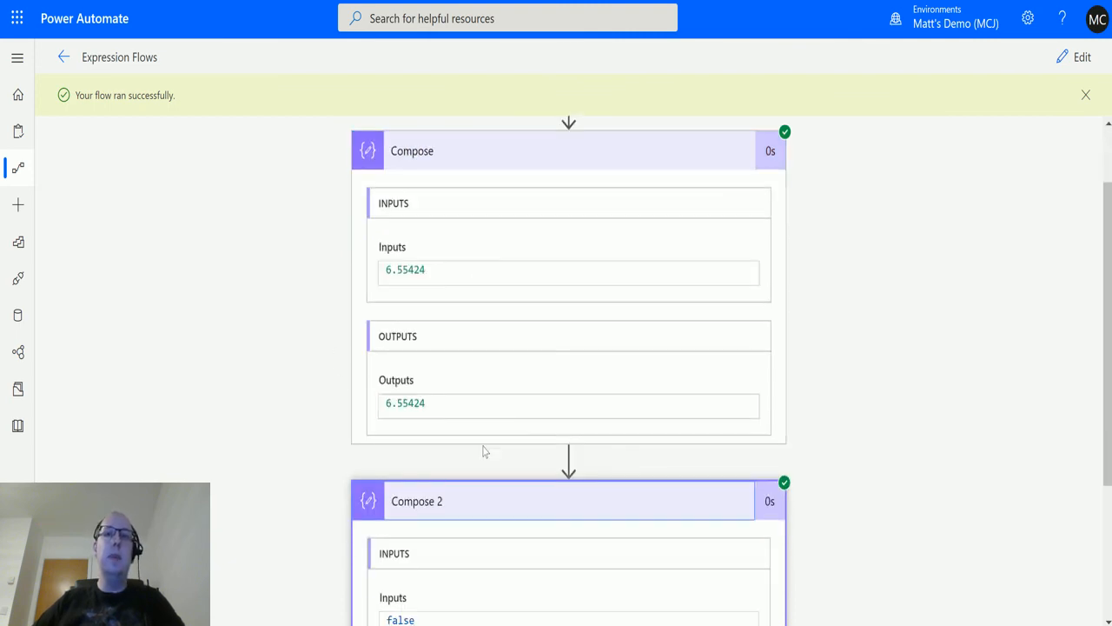
scroll("down", 3)
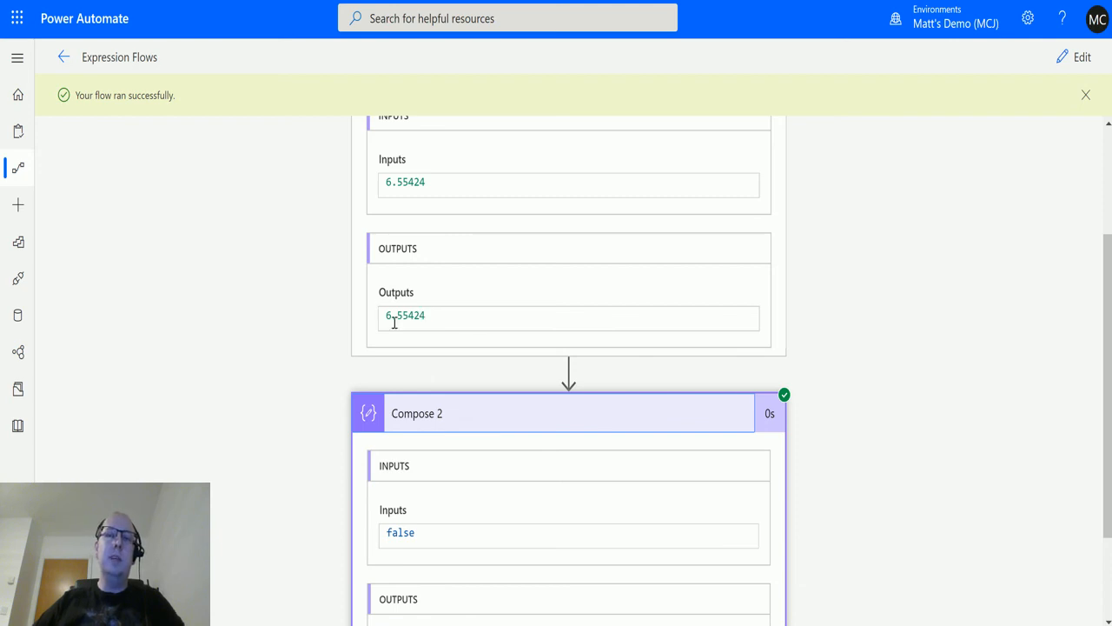
mouse_move(501, 288)
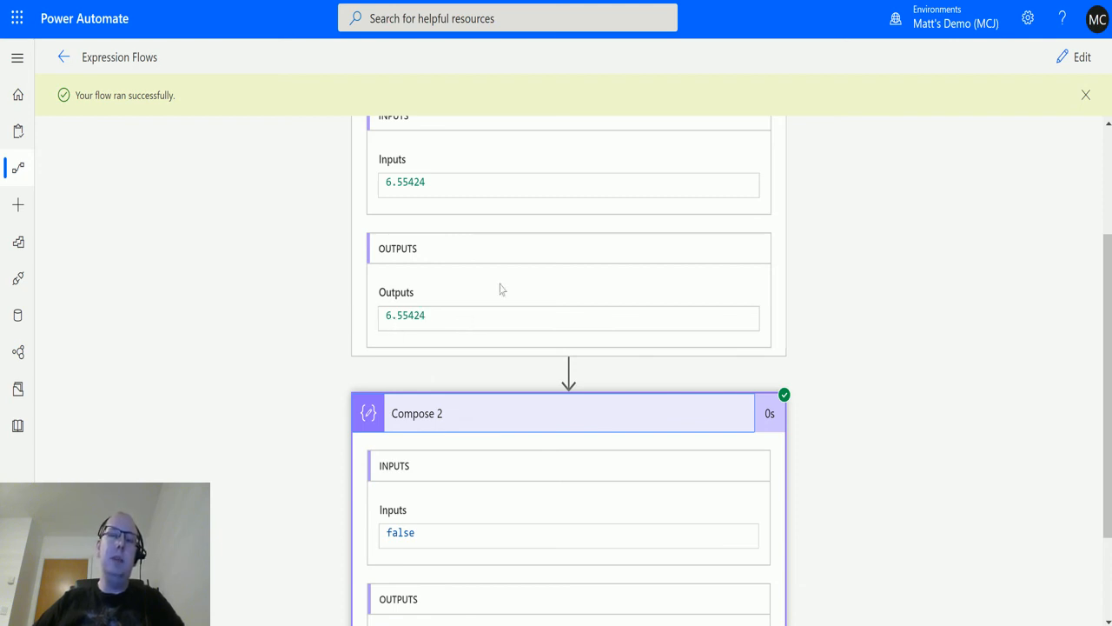
scroll("down", 3)
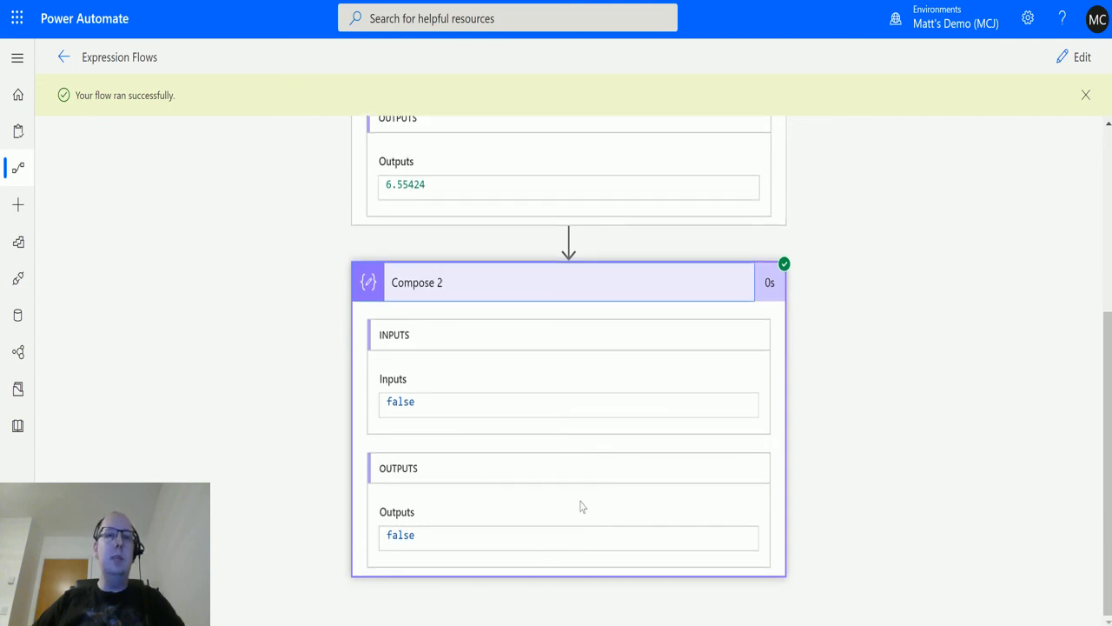
mouse_move(532, 466)
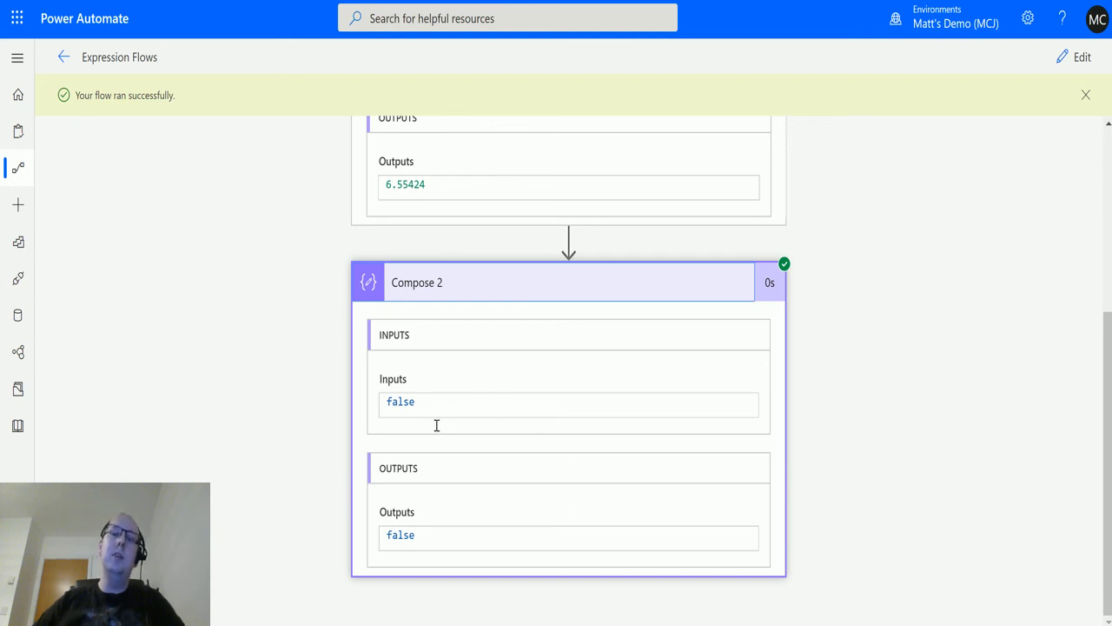
mouse_move(455, 445)
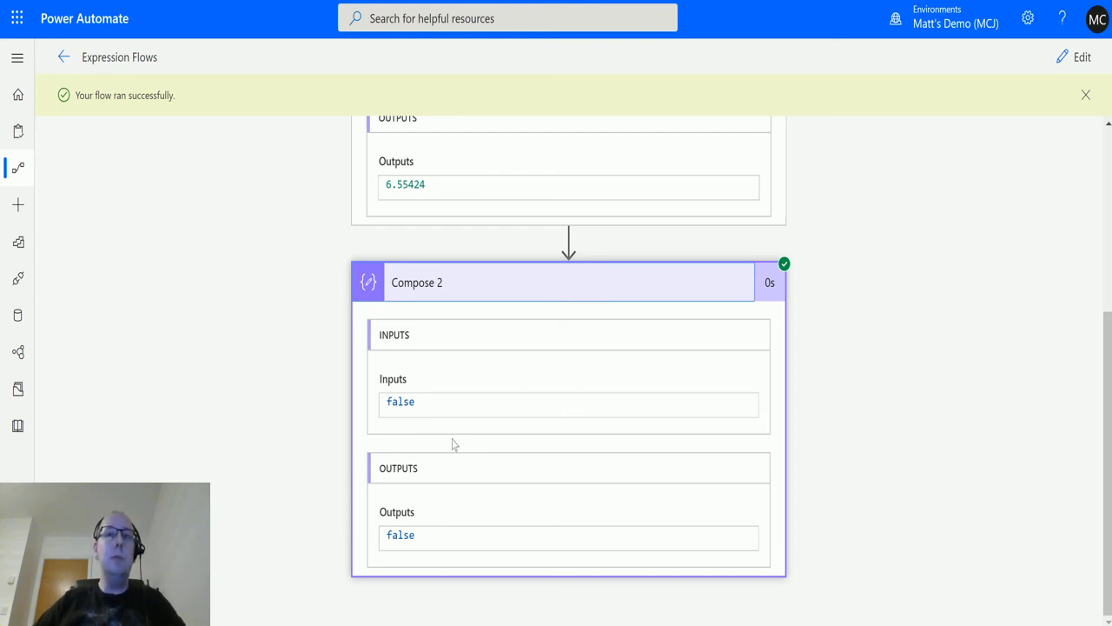
mouse_move(316, 438)
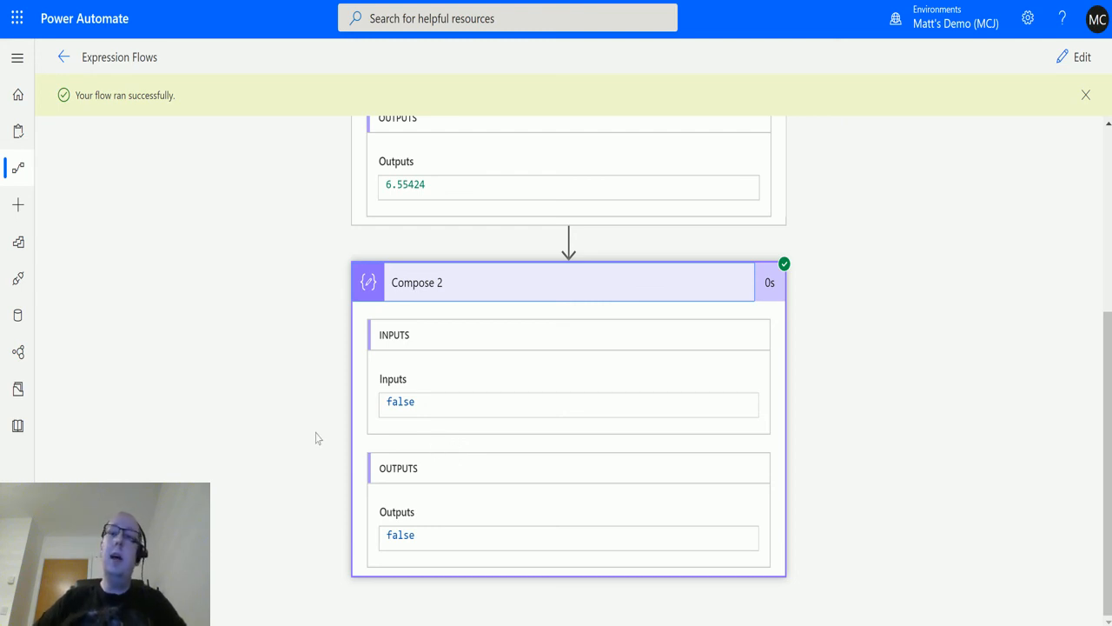